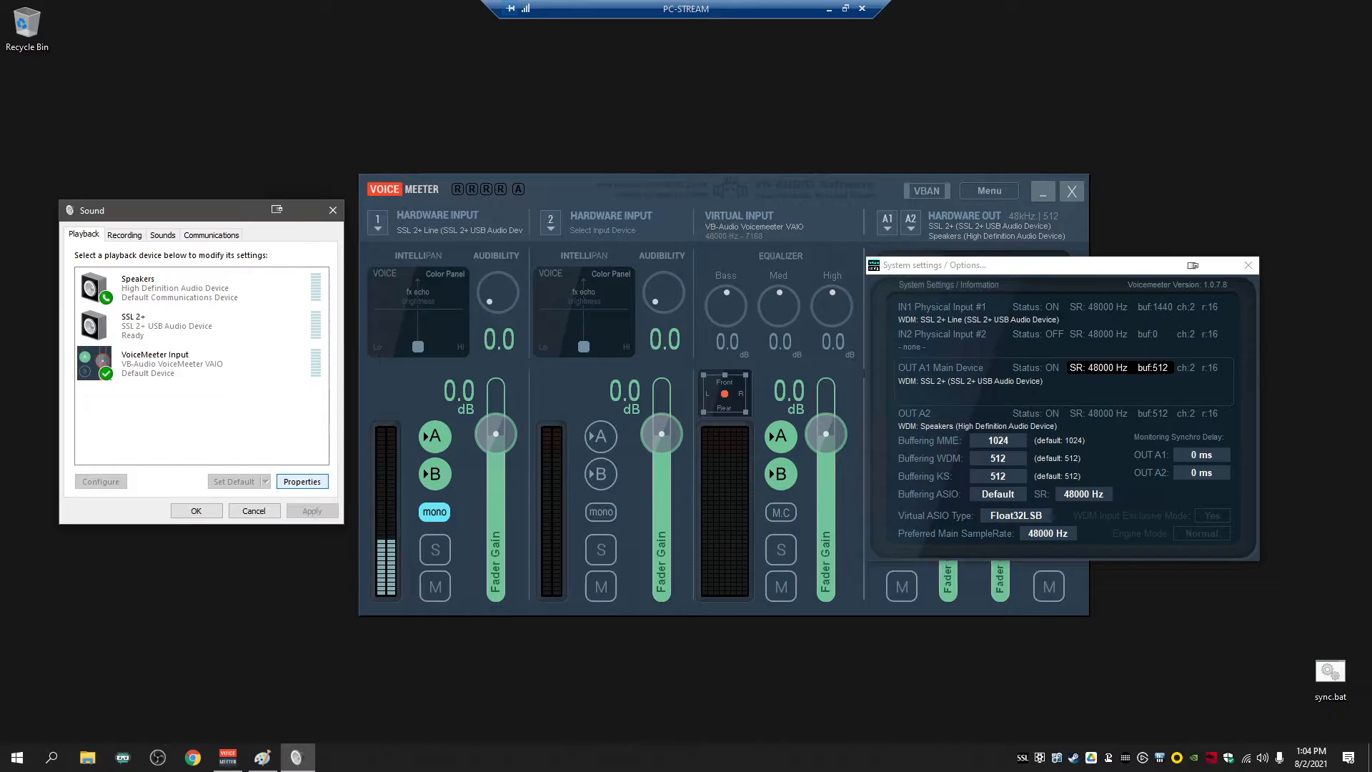
- Give the Speakers playback device a 16 bit, 48000 Hz (DVD Quality) default format and save
{"action": "left_click", "coordinate": [175, 323]}
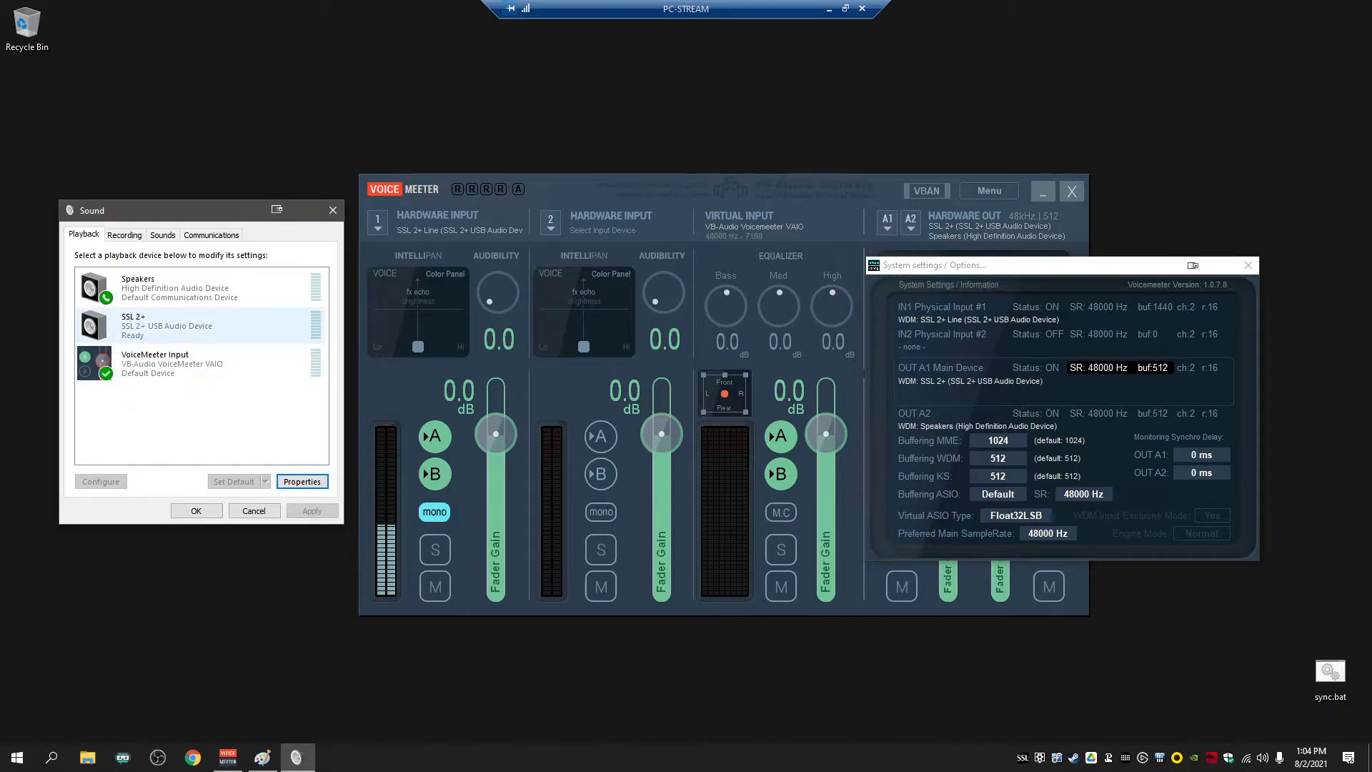
{"action": "left_click", "coordinate": [176, 287]}
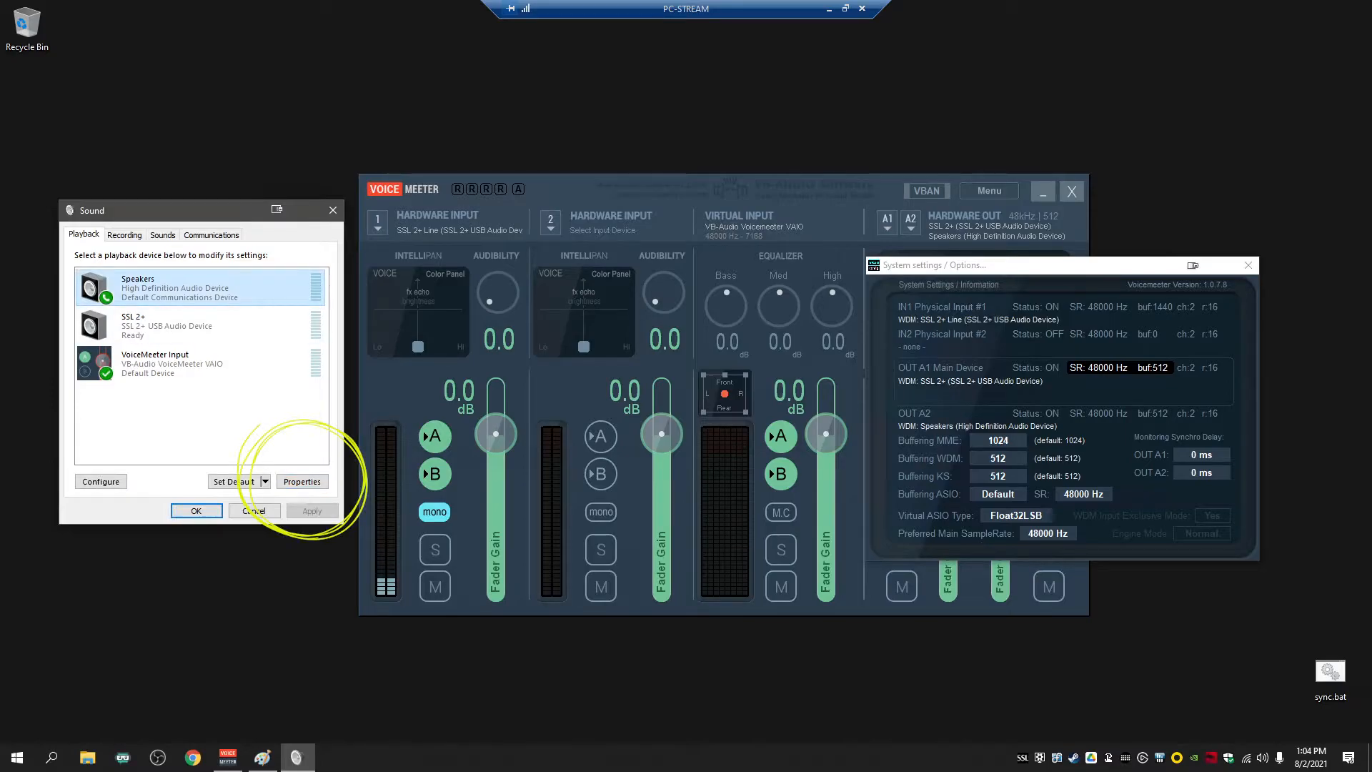
{"action": "left_click", "coordinate": [301, 481]}
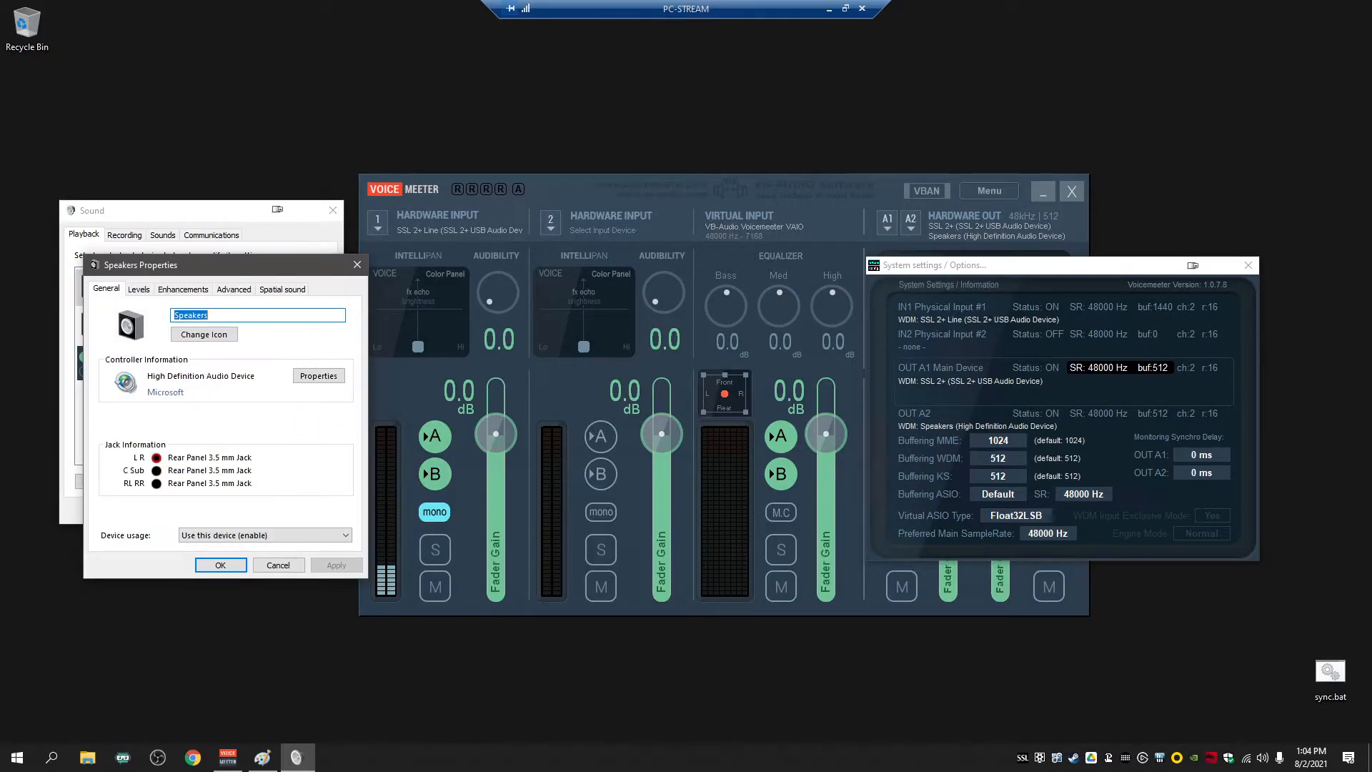
{"action": "left_click", "coordinate": [233, 289]}
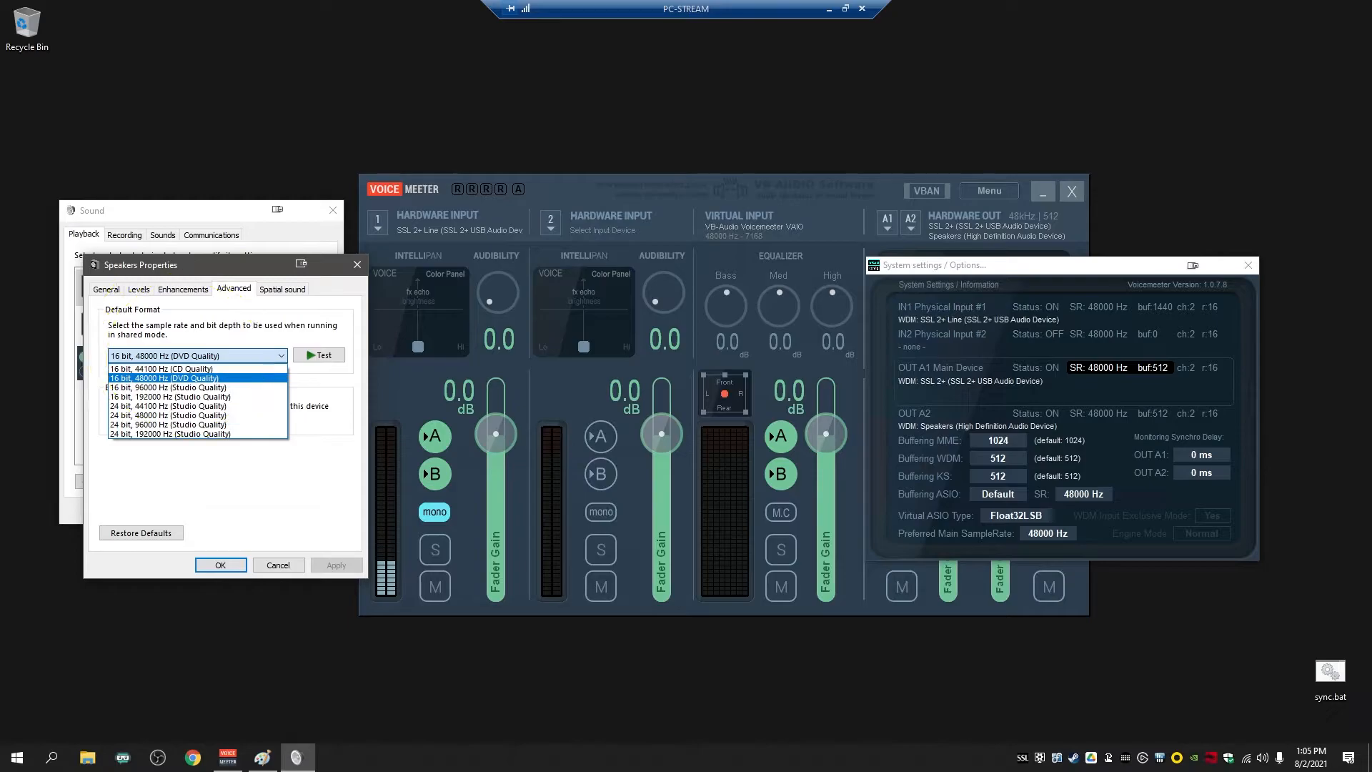
{"action": "left_click", "coordinate": [163, 377]}
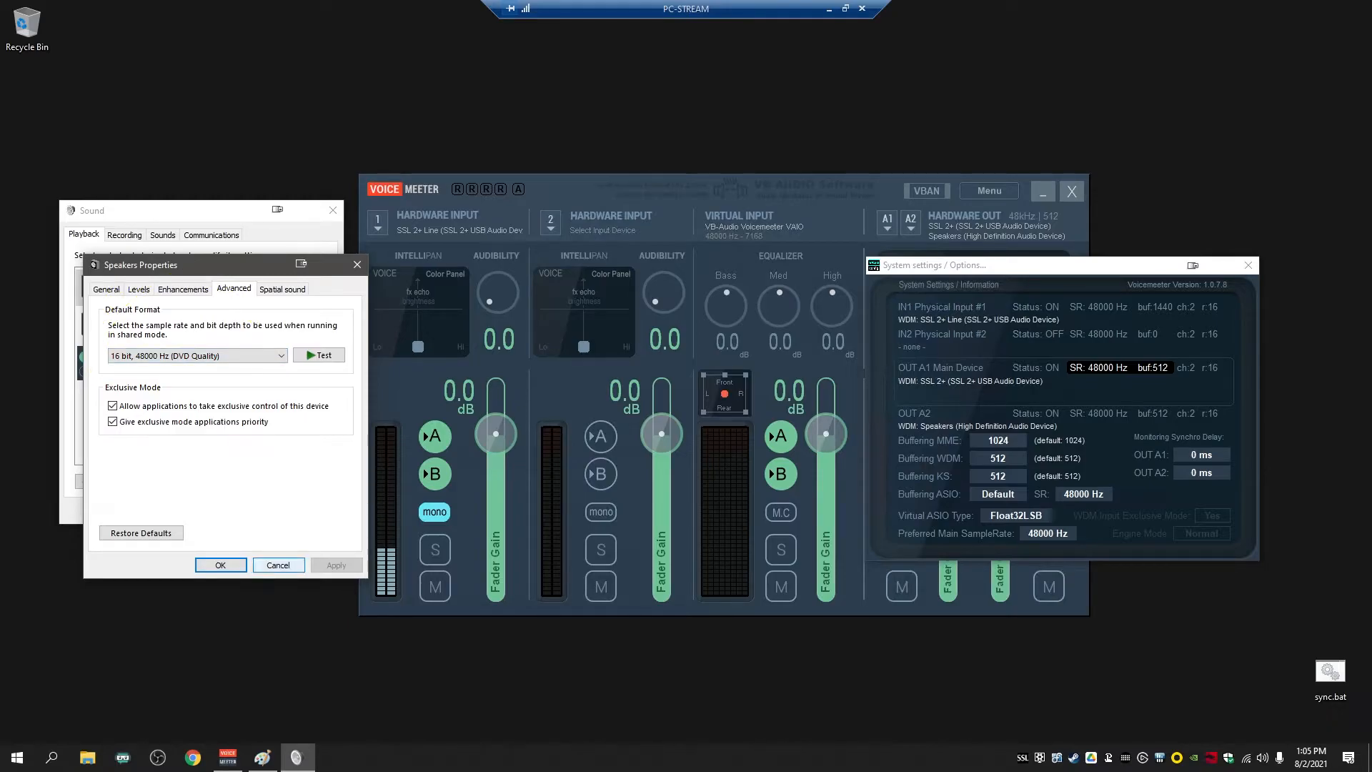
{"action": "left_click", "coordinate": [277, 564]}
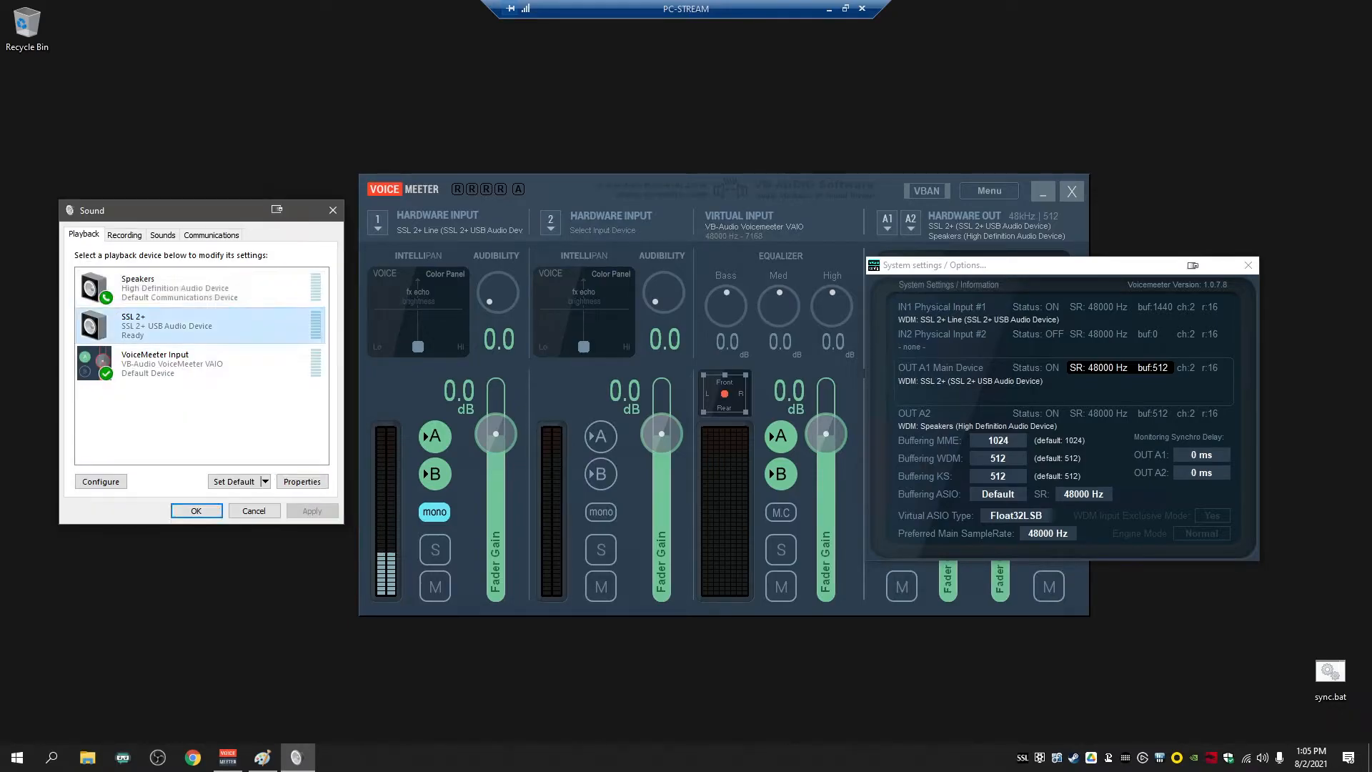
- Review the SSL 2+ playback device's properties, then show the Recording devices list
{"action": "left_click", "coordinate": [301, 481]}
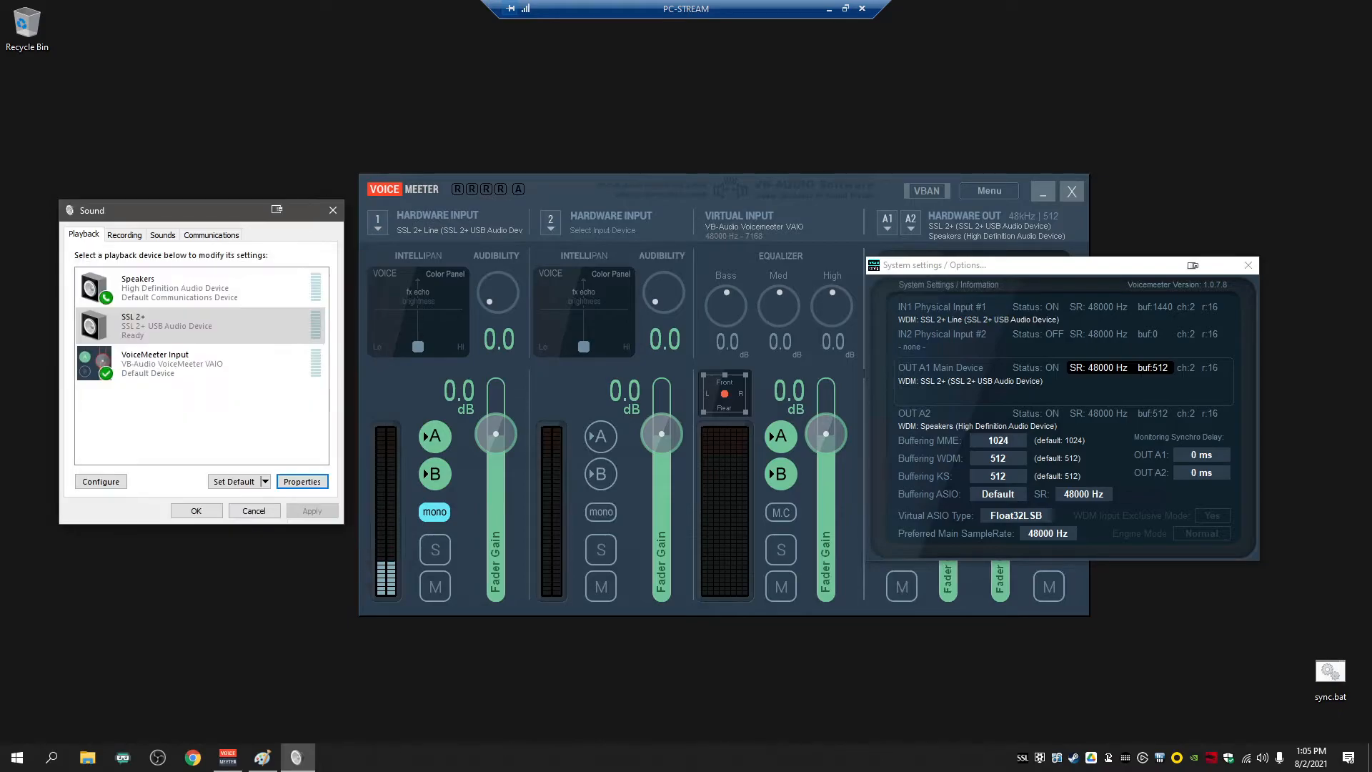
{"action": "left_click", "coordinate": [302, 481]}
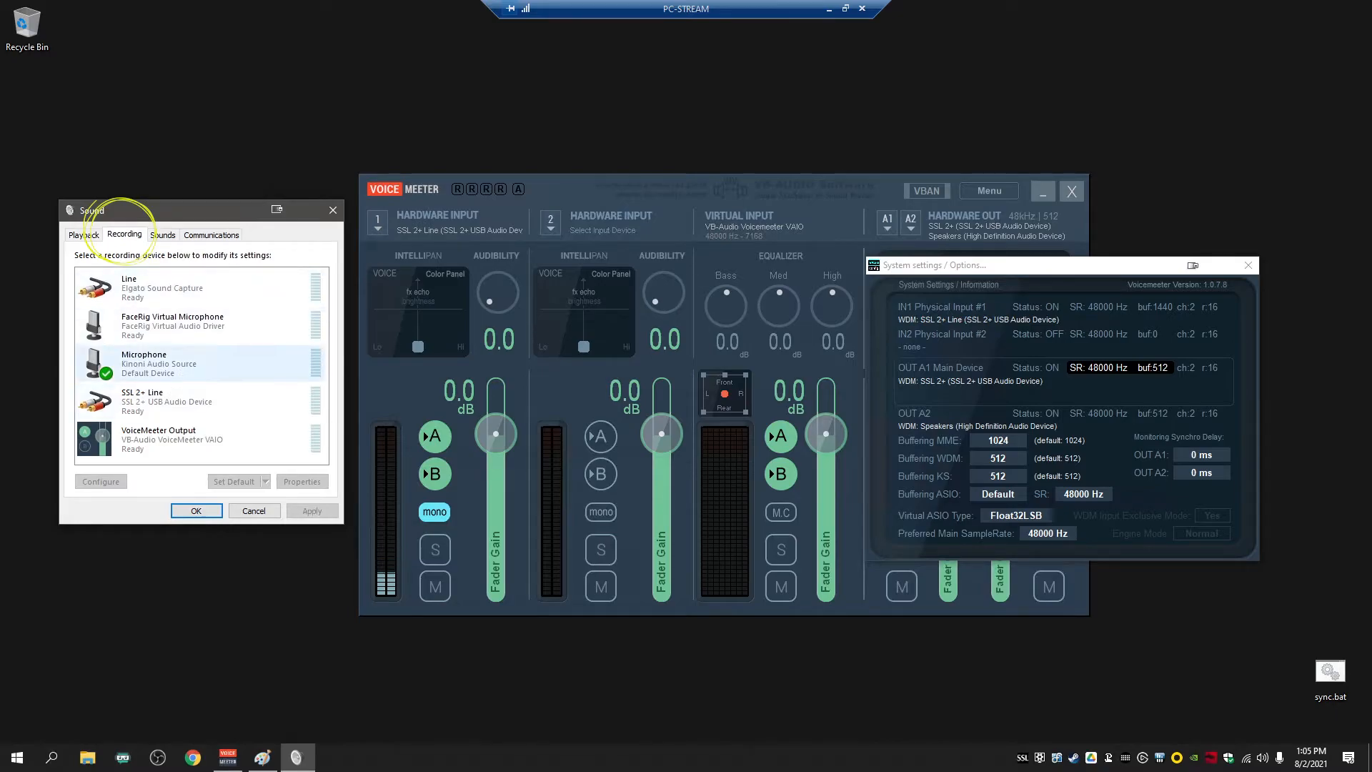
{"action": "left_click", "coordinate": [167, 400]}
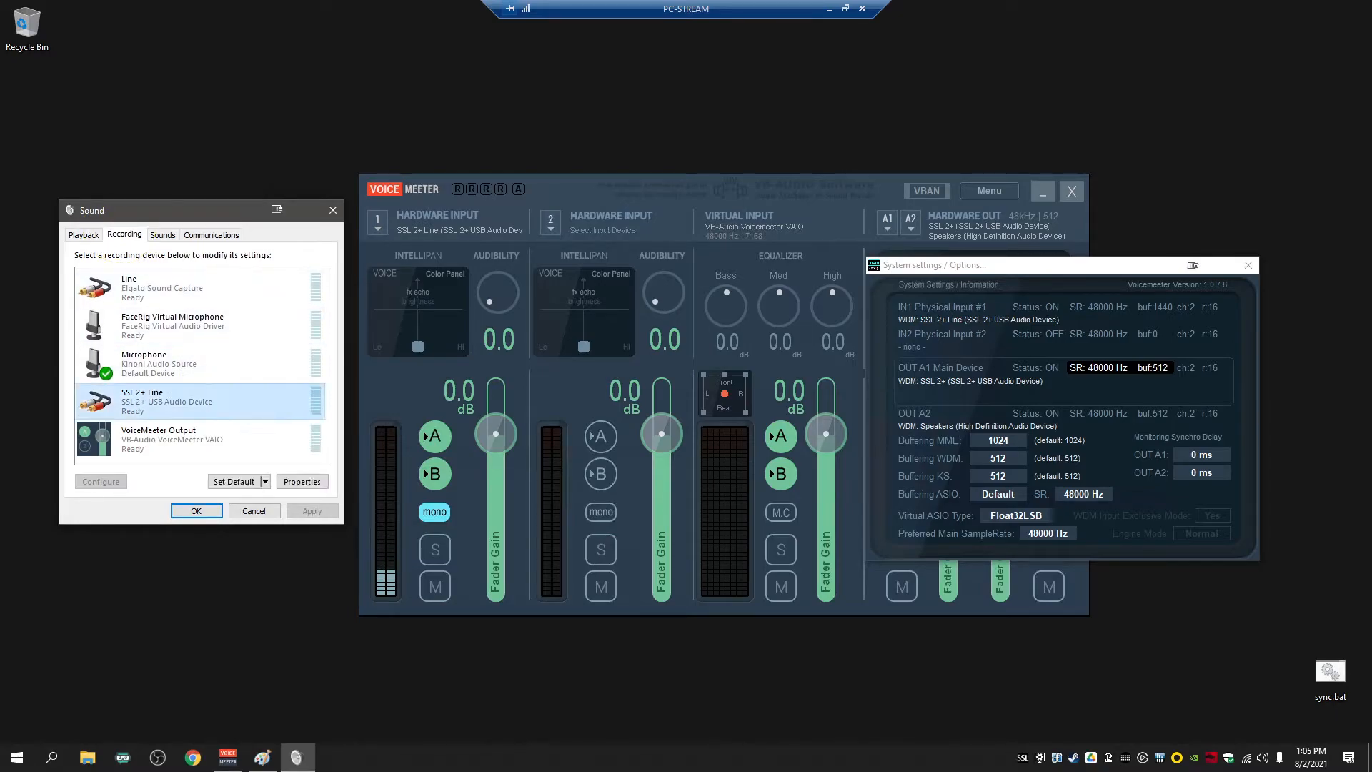
{"action": "left_click", "coordinate": [301, 481]}
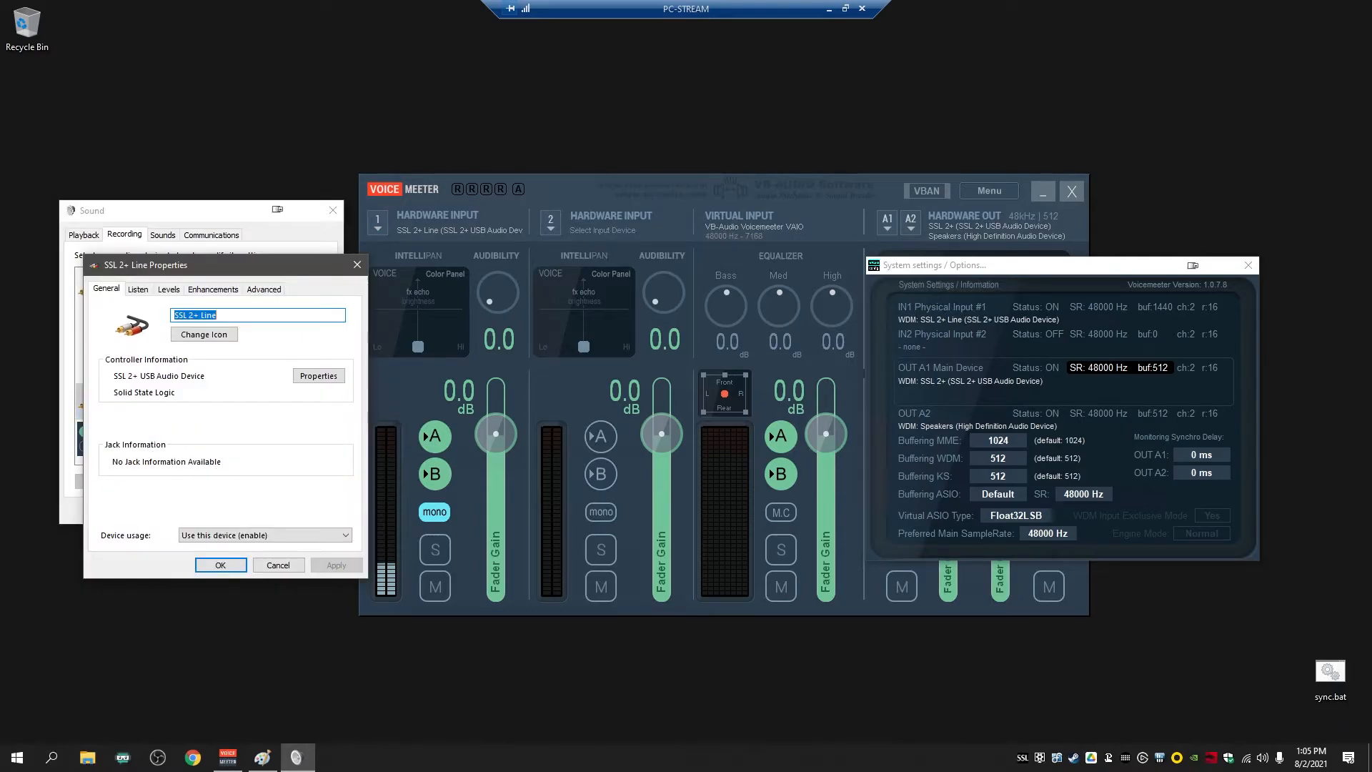
{"action": "left_click", "coordinate": [262, 289]}
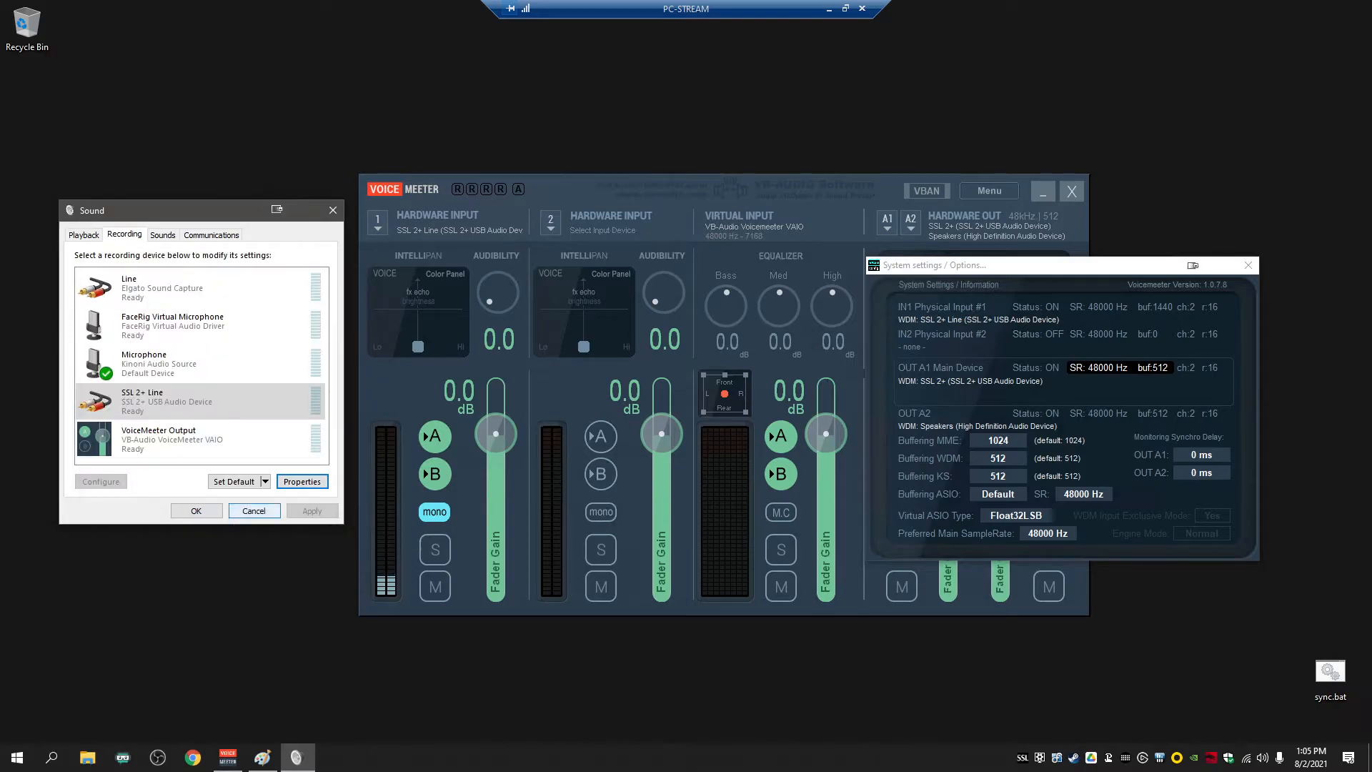
- Show VoiceMeeter Output's Default Format options, currently 24 bit, 44100 Hz
{"action": "left_click", "coordinate": [301, 482]}
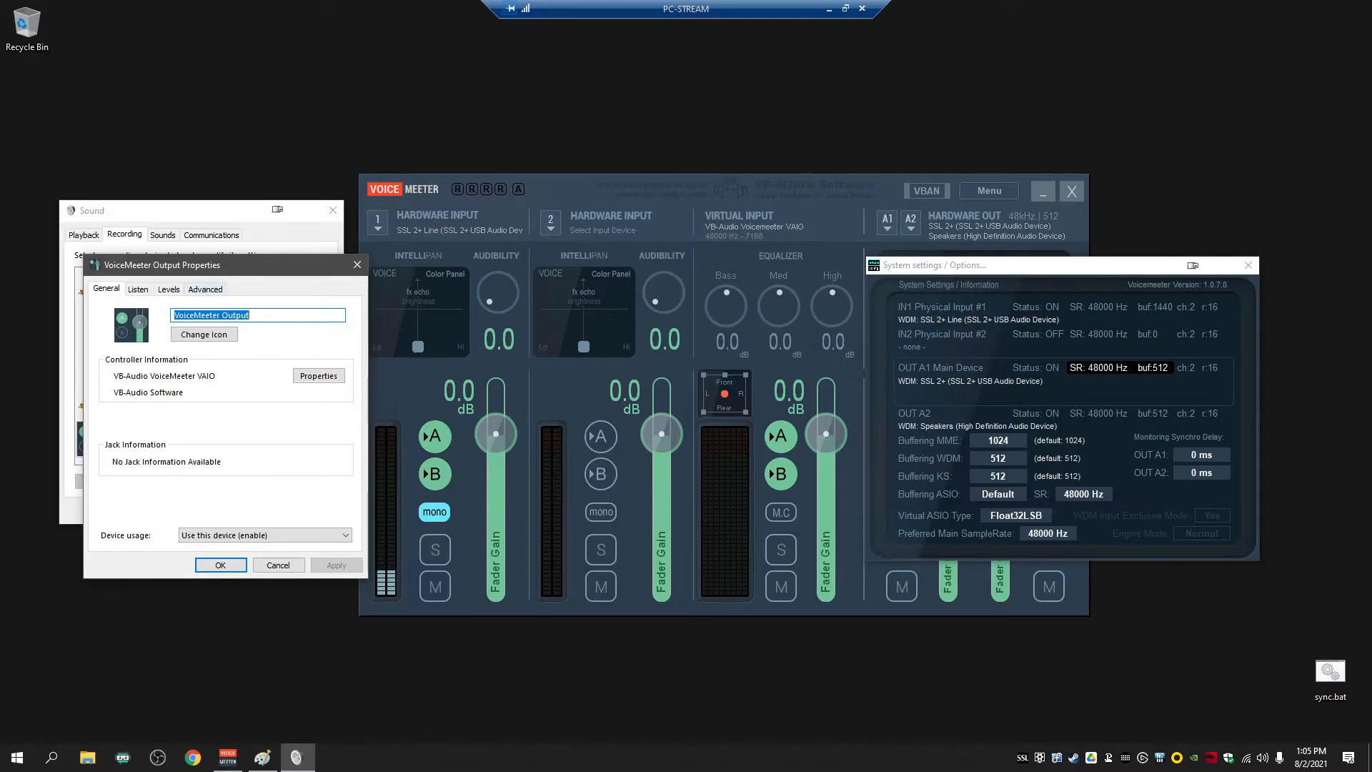
{"action": "left_click", "coordinate": [205, 289]}
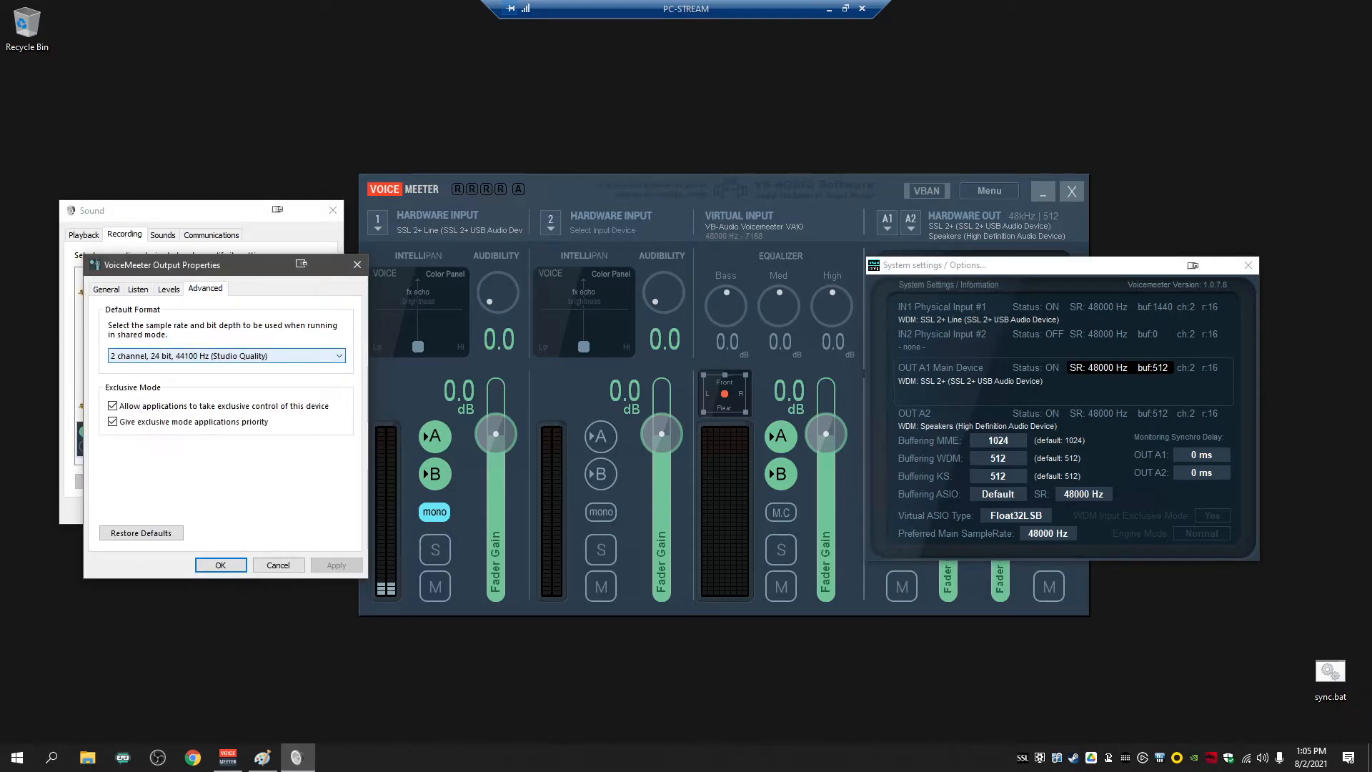
{"action": "left_click", "coordinate": [333, 356]}
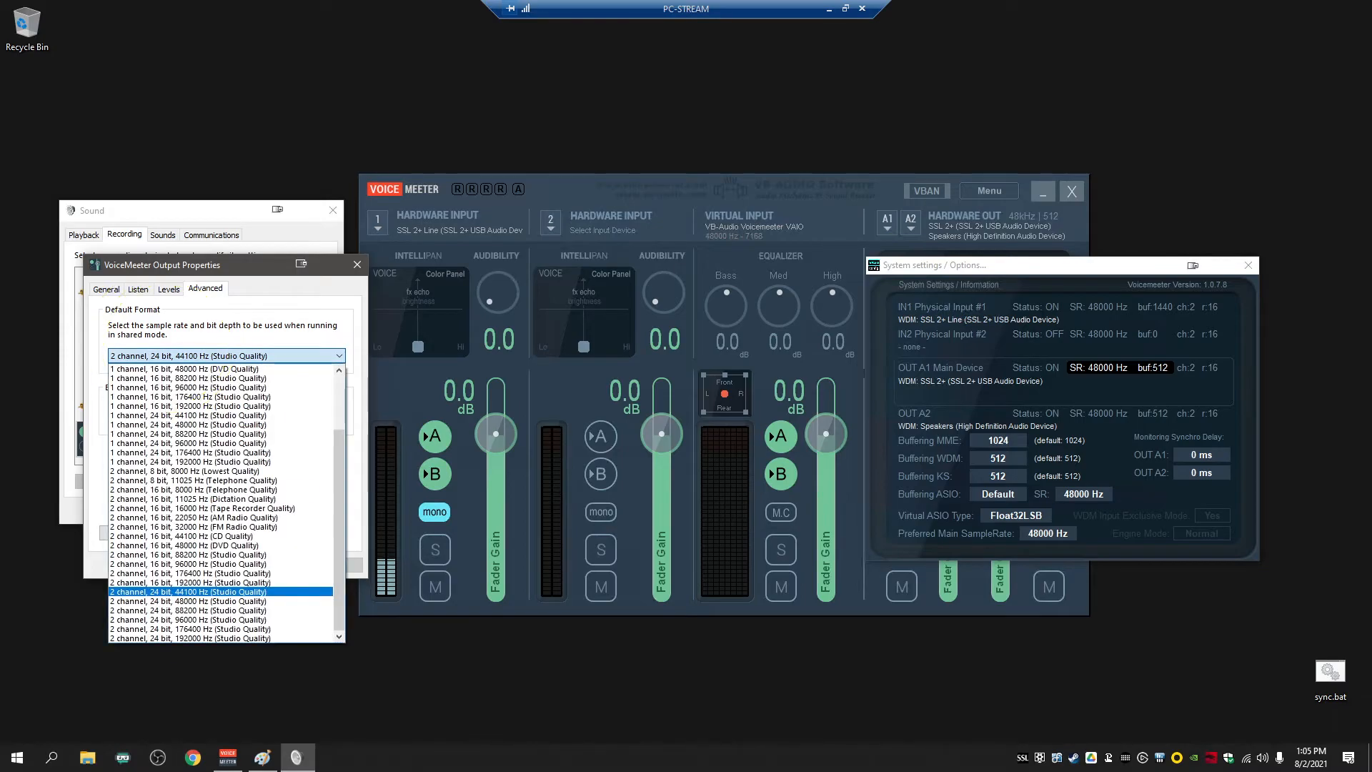